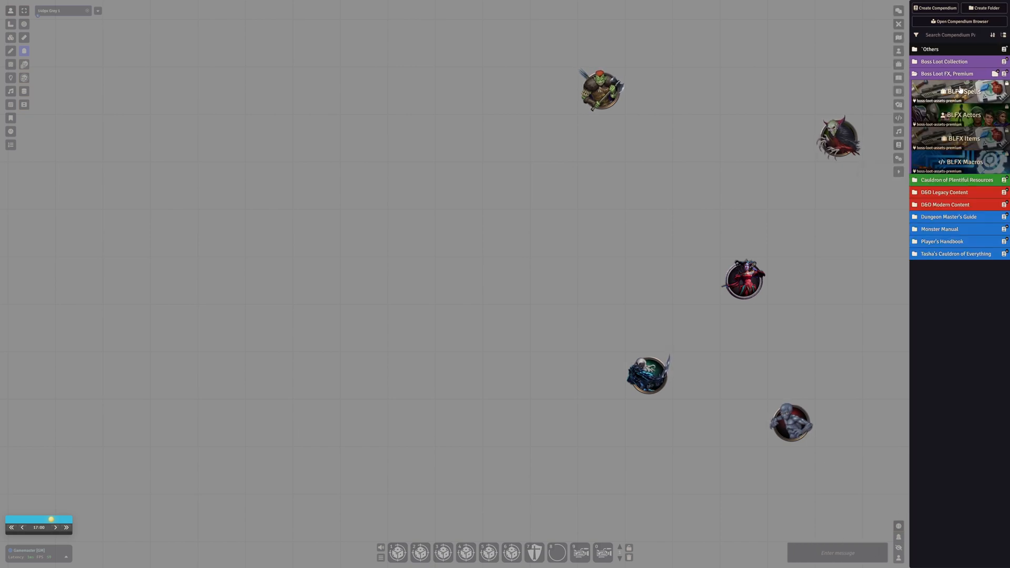
Browse the BLFX Spells compendium, then open the Sorcerer sheet's spell list.
left_click(959, 91)
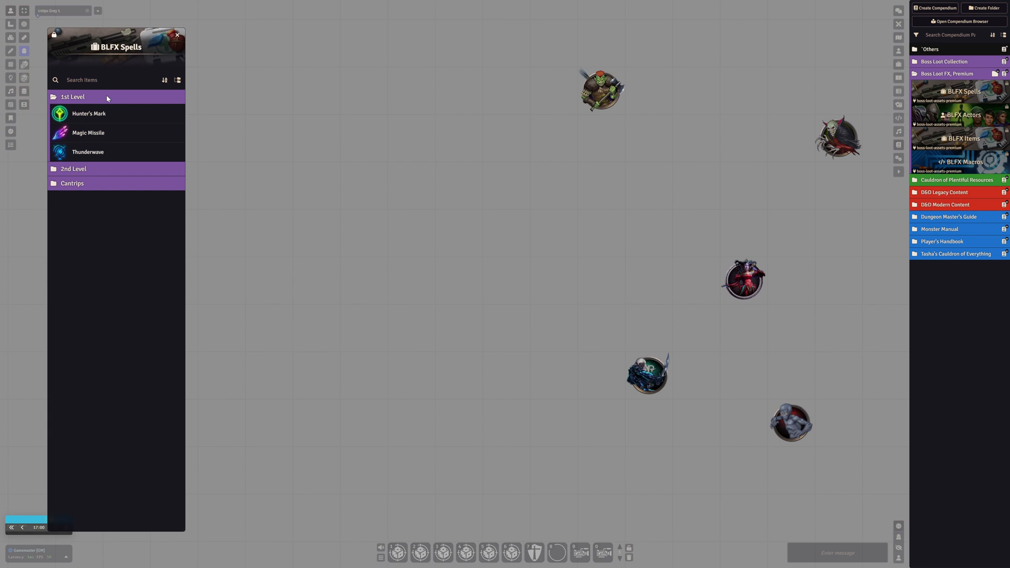
left_click(74, 169)
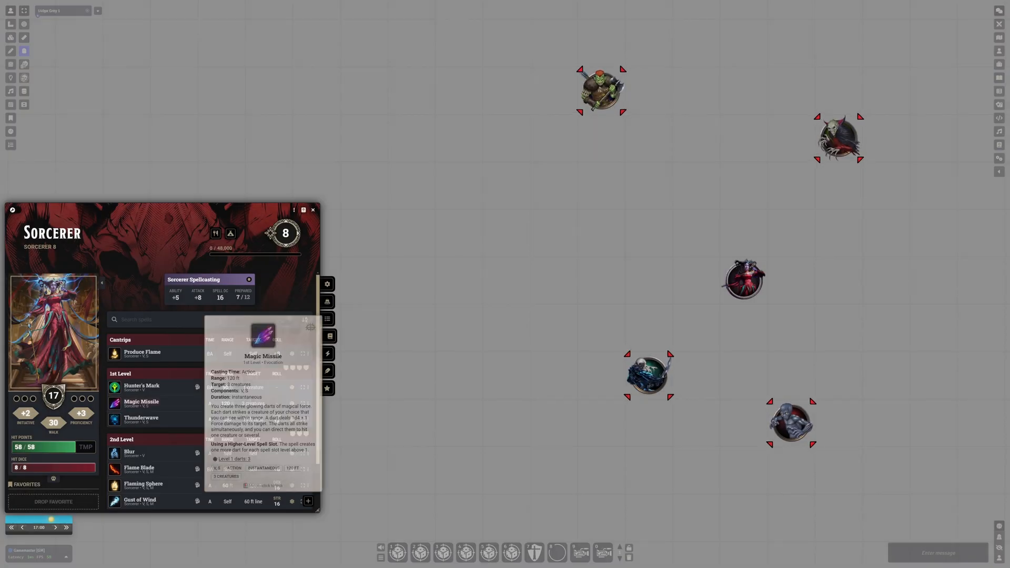
Cast Magic Missile at level 4, split six darts across four targets, and roll damage.
left_click(291, 403)
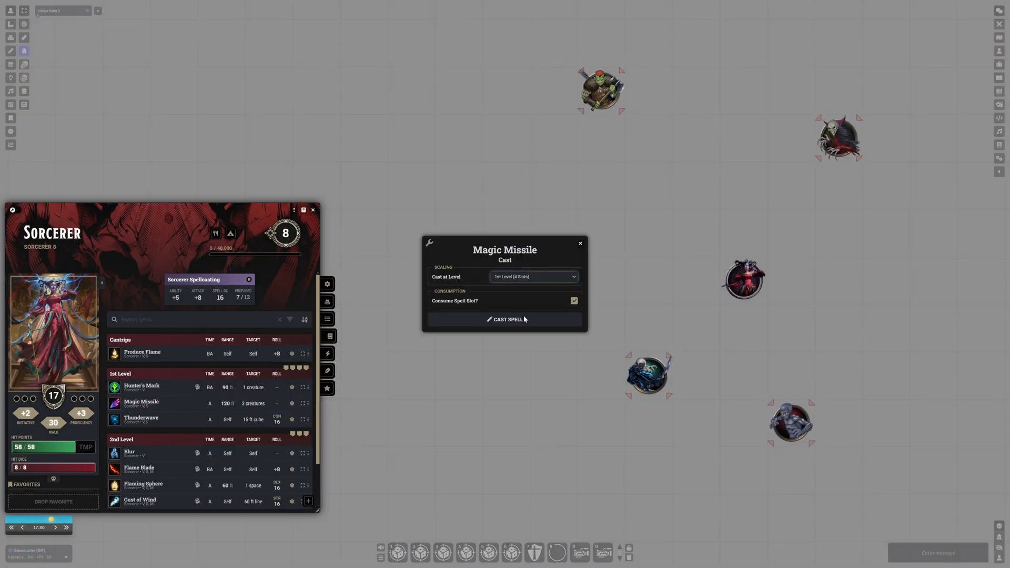
left_click(507, 318)
type("2")
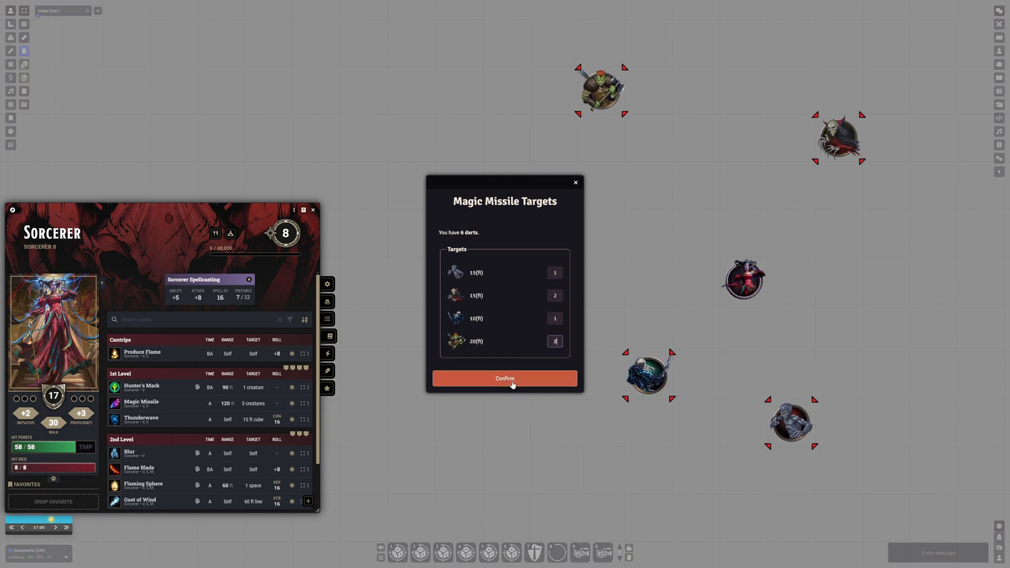
left_click(505, 378)
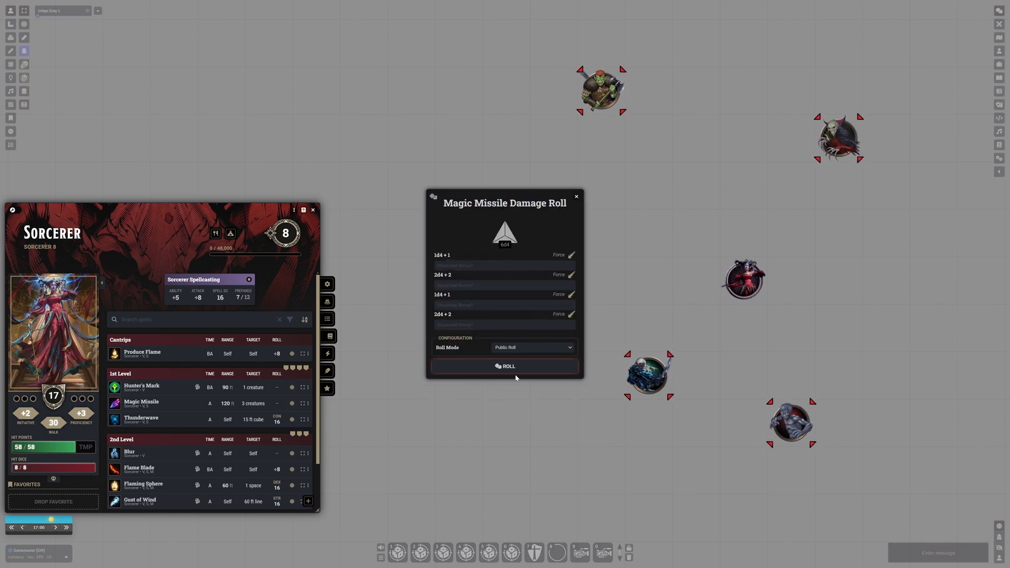
left_click(505, 366)
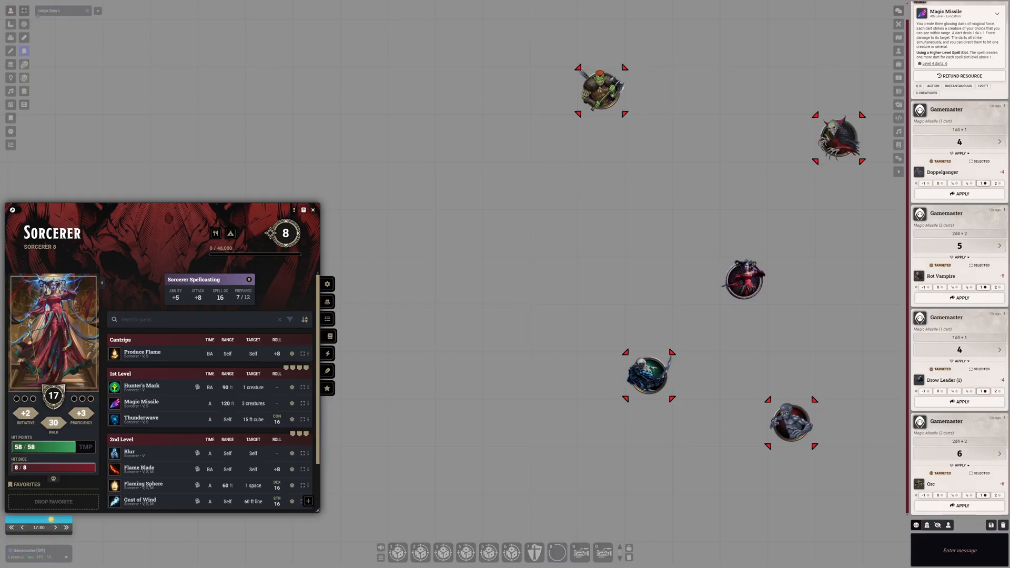
Cast Gust of Wind at 2nd level with a measured template on the clustered tokens.
left_click(140, 501)
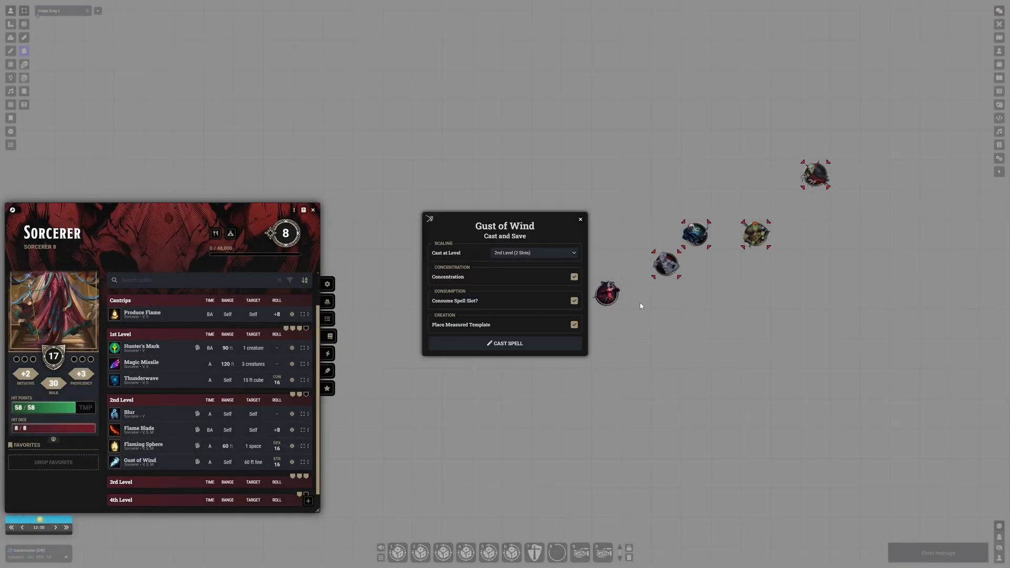
left_click(507, 342)
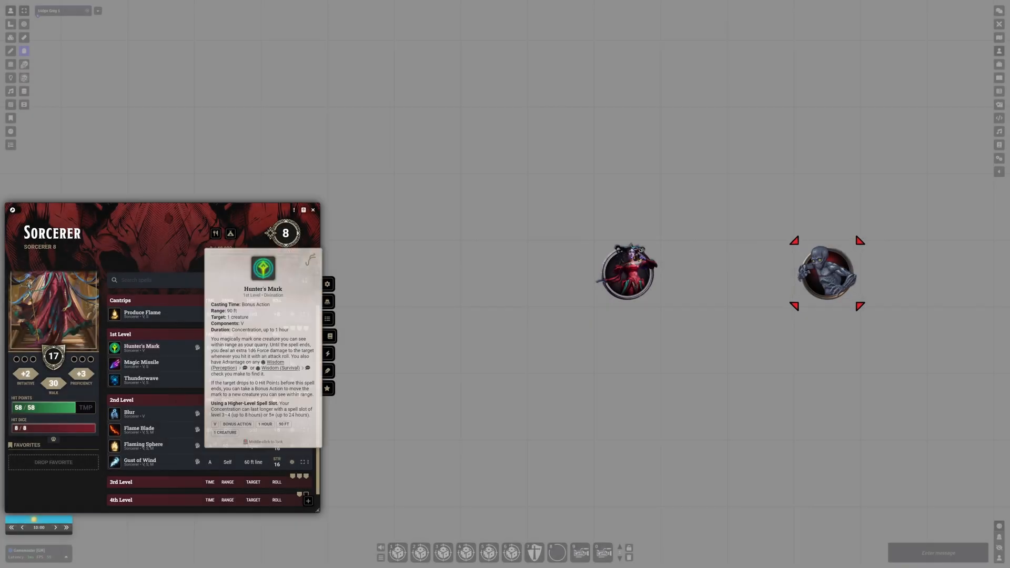
Cast Hunter's Mark on the red vampire token and drag it further right.
left_click(141, 346)
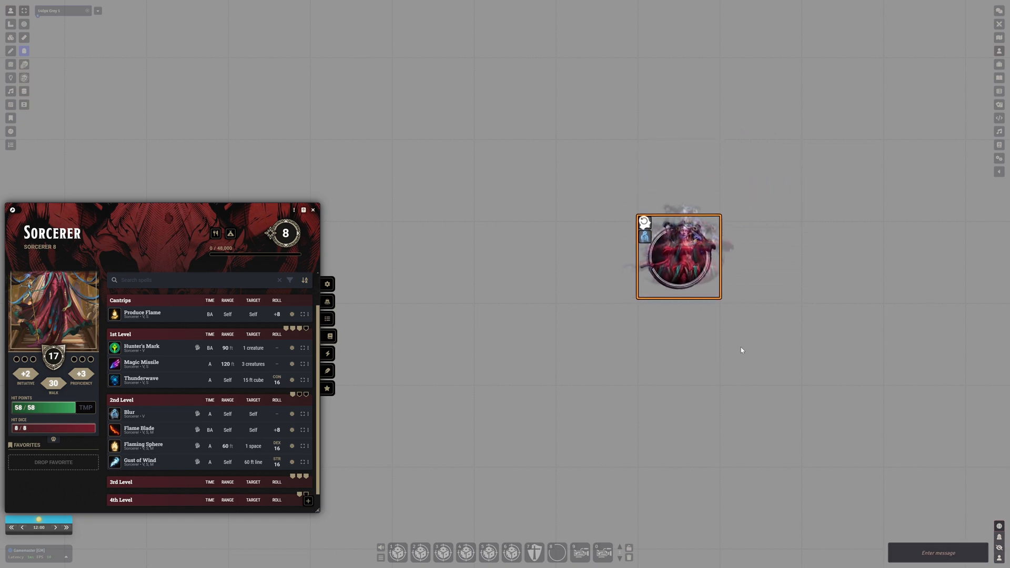
left_click_drag(677, 256, 760, 258)
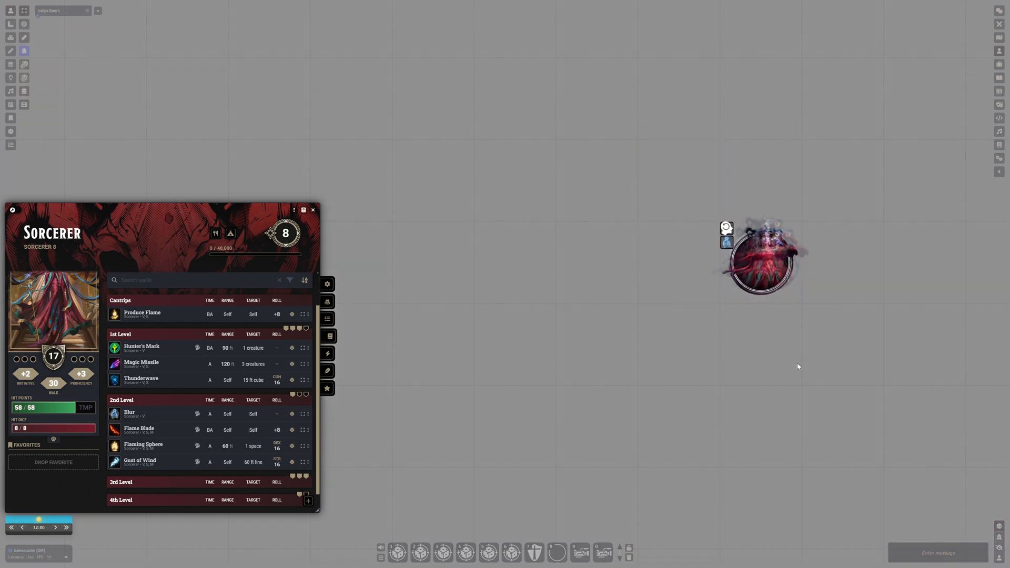